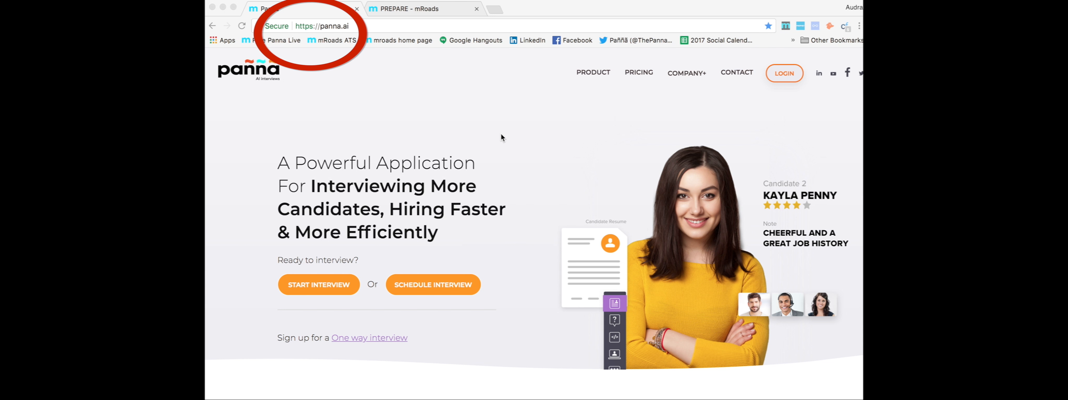
Step: Switch to the PREPARE - mRoads browser tab to reach the Prepare interview form
{"action": "left_click", "coordinate": [422, 9]}
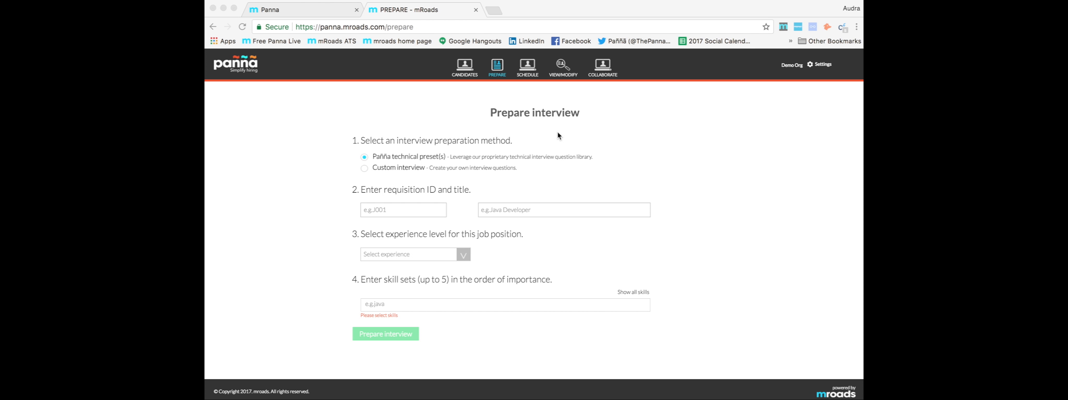
{"action": "mouse_move", "coordinate": [500, 132]}
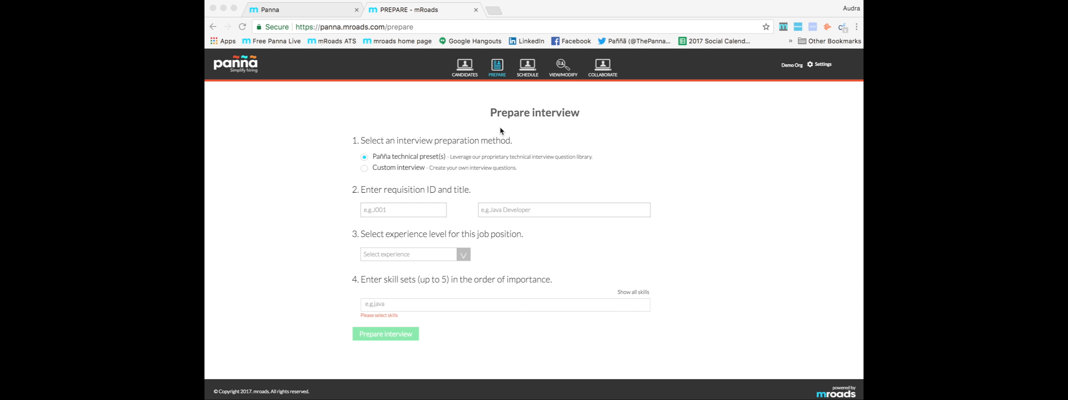
{"action": "mouse_move", "coordinate": [434, 164]}
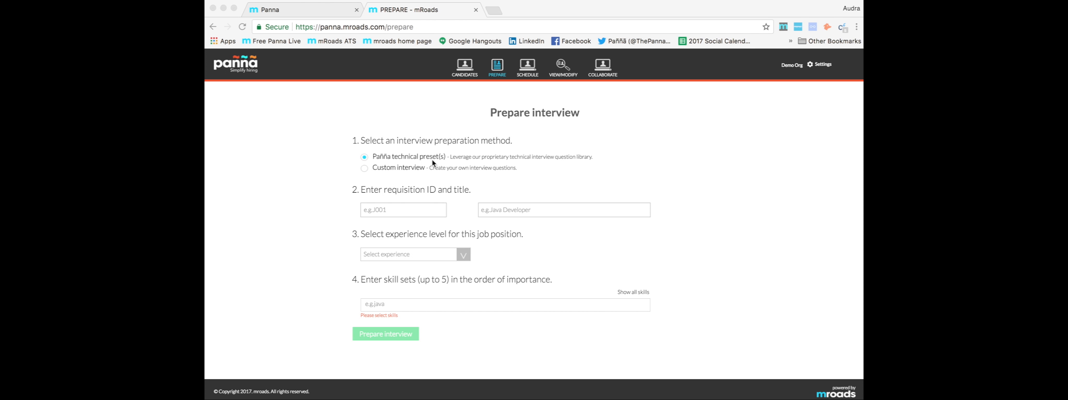
{"action": "mouse_move", "coordinate": [381, 252]}
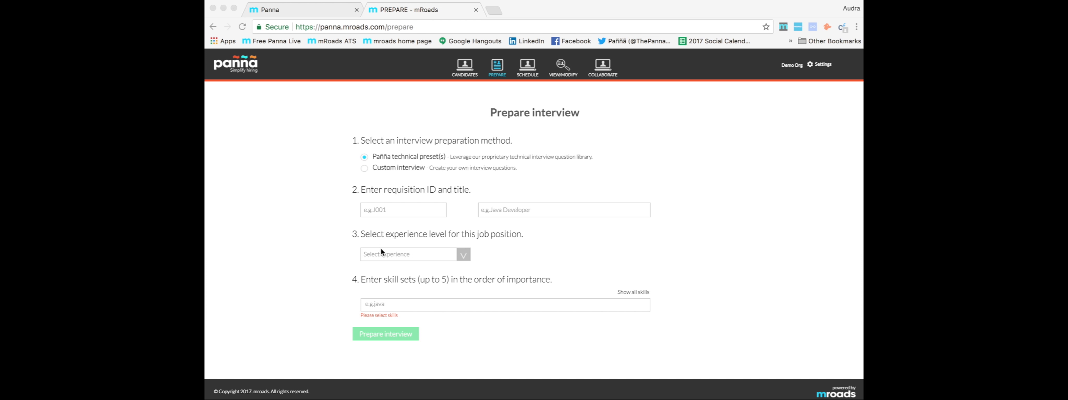
Step: Check the experience levels, then enter Java as the first required skill set
{"action": "left_click", "coordinate": [463, 254]}
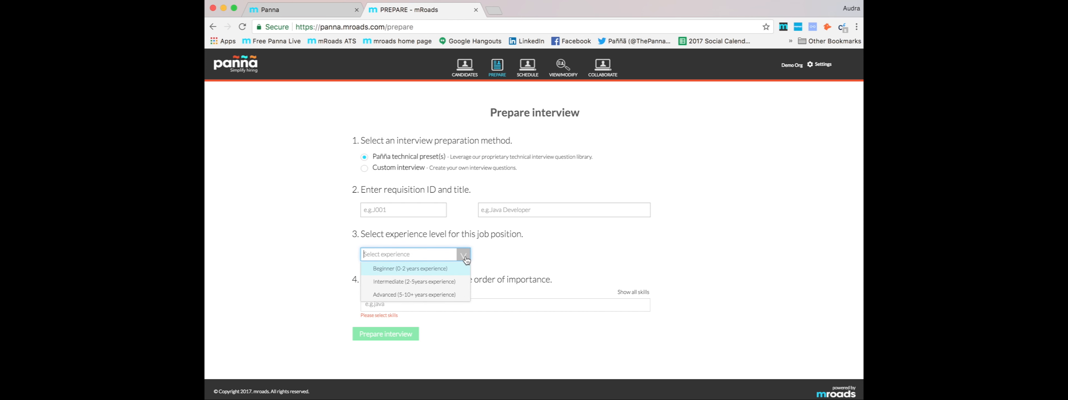
{"action": "left_click", "coordinate": [463, 254]}
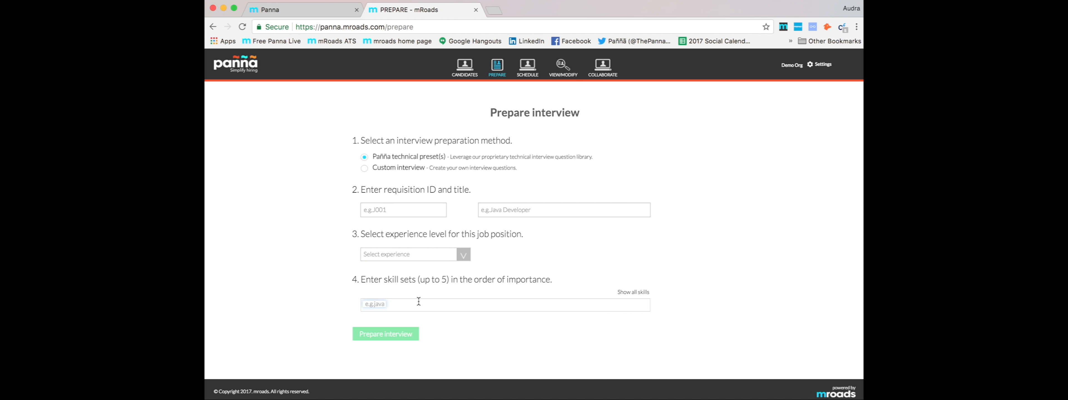
{"action": "type", "text": "Java"}
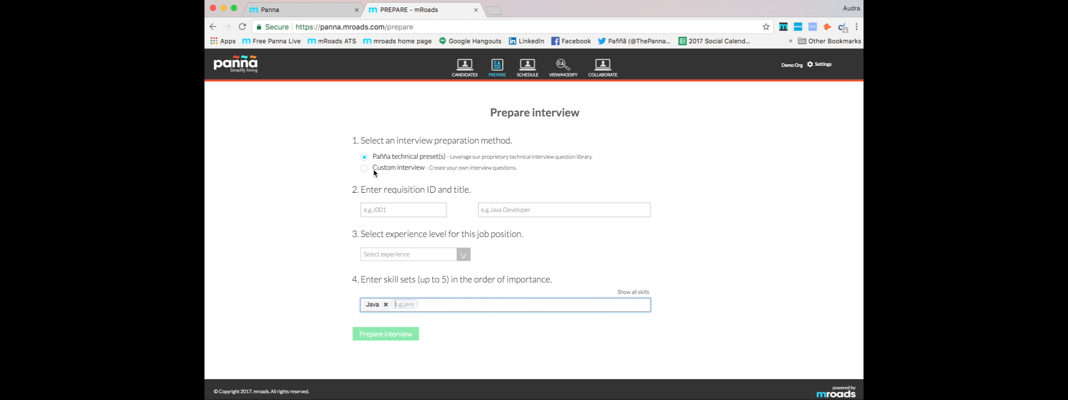
Step: Choose Custom interview and browse the Add a new question types
{"action": "left_click", "coordinate": [364, 168]}
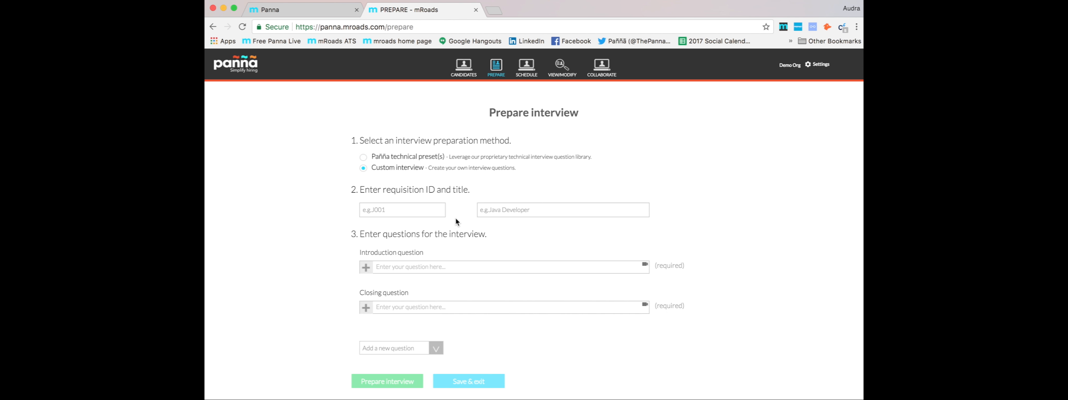
{"action": "mouse_move", "coordinate": [484, 266]}
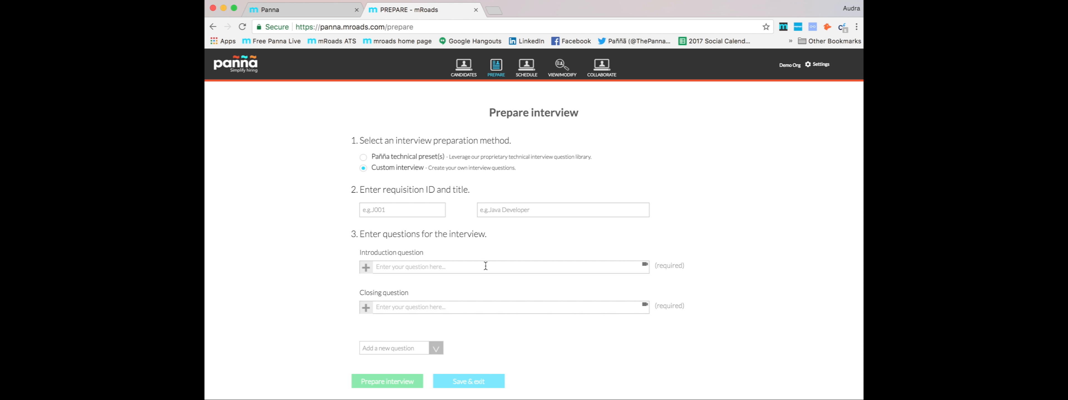
{"action": "left_click", "coordinate": [434, 348]}
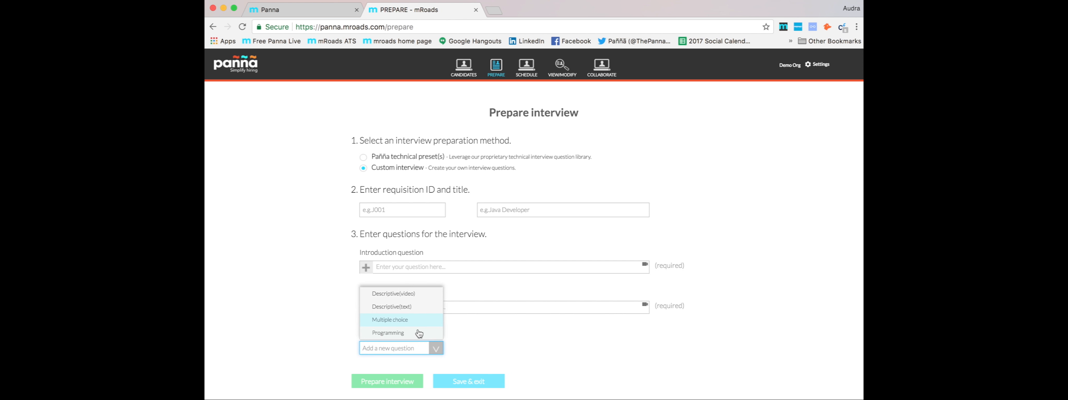
{"action": "left_click", "coordinate": [391, 320]}
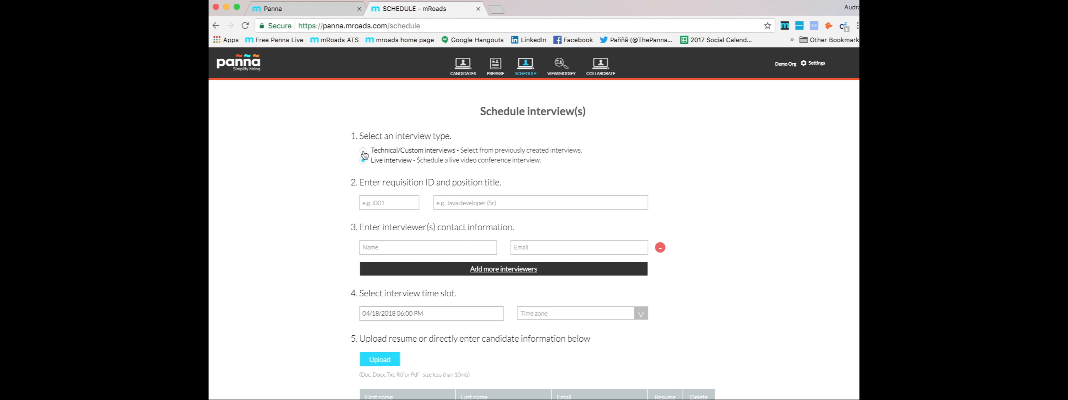
Step: Select Technical/Custom interviews as the scheduling type
{"action": "left_click", "coordinate": [363, 151]}
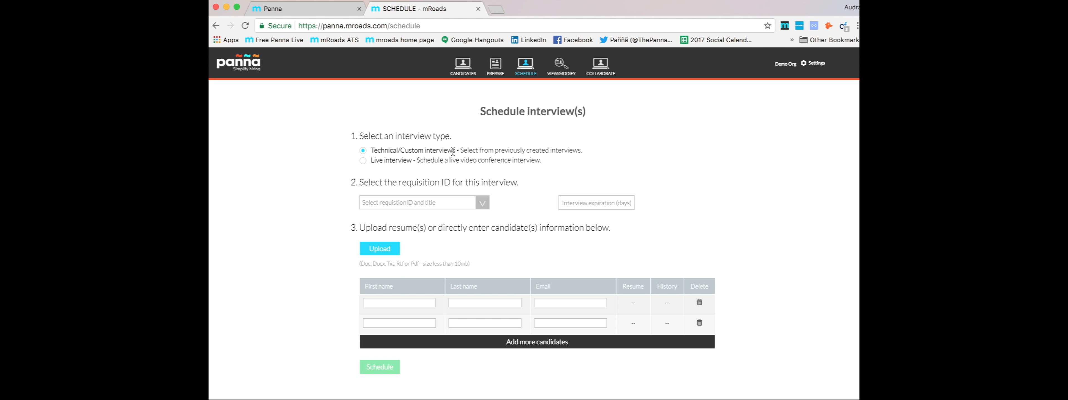
{"action": "mouse_move", "coordinate": [421, 223]}
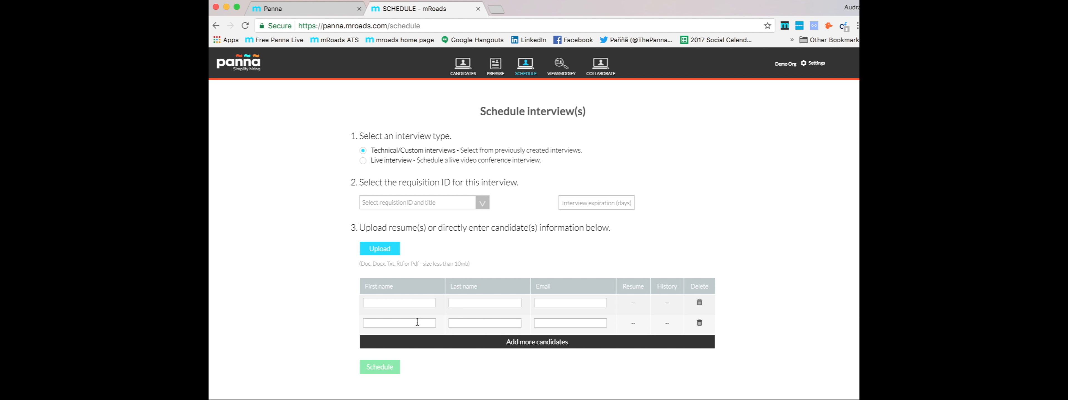
{"action": "mouse_move", "coordinate": [494, 93]}
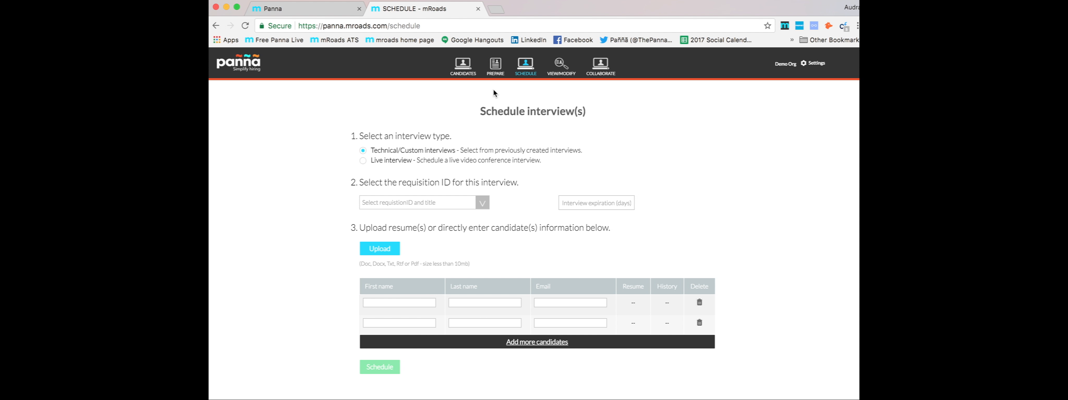
Step: Choose Live interview and add a second interviewer contact row
{"action": "left_click", "coordinate": [363, 160]}
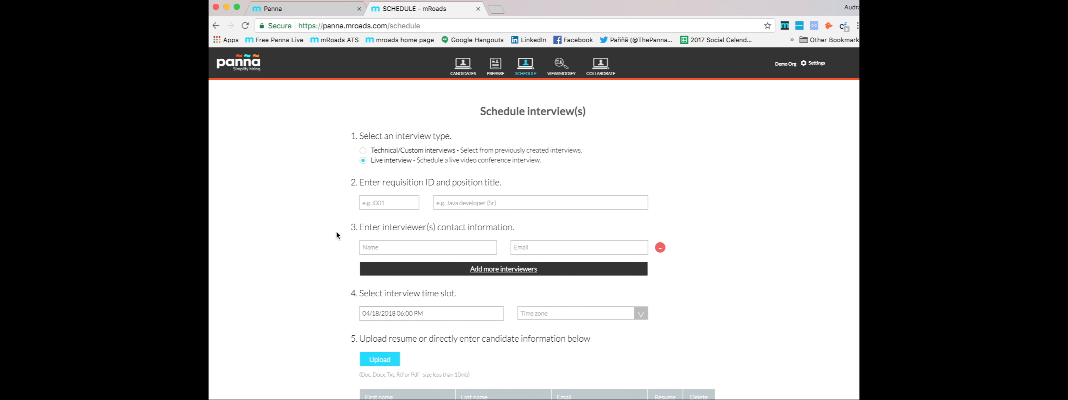
{"action": "mouse_move", "coordinate": [474, 243]}
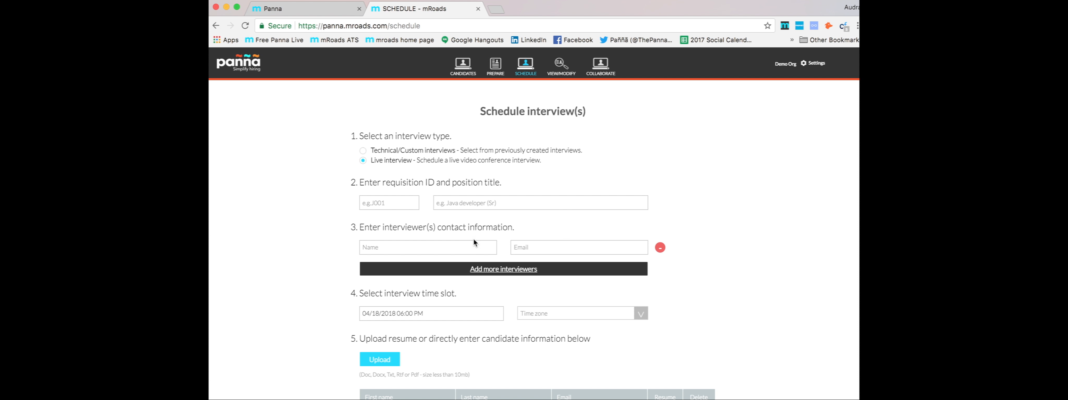
{"action": "left_click", "coordinate": [503, 269]}
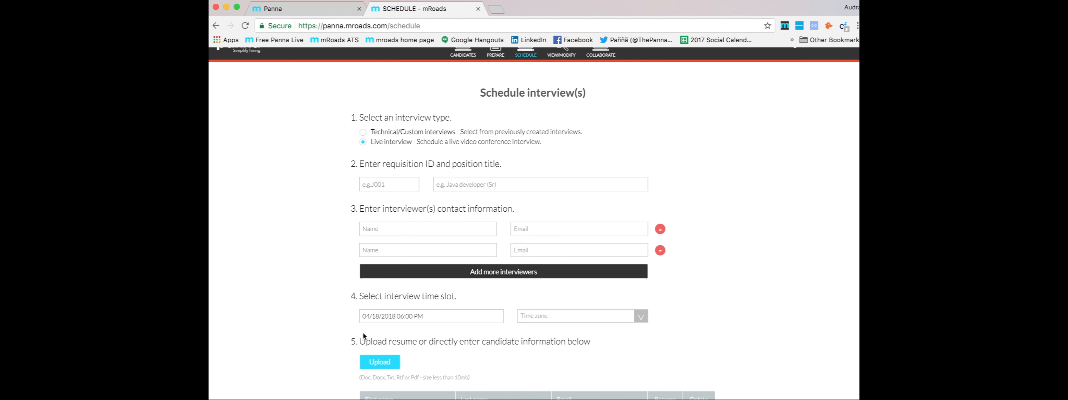
{"action": "scroll", "scroll_direction": "down", "scroll_amount": 3}
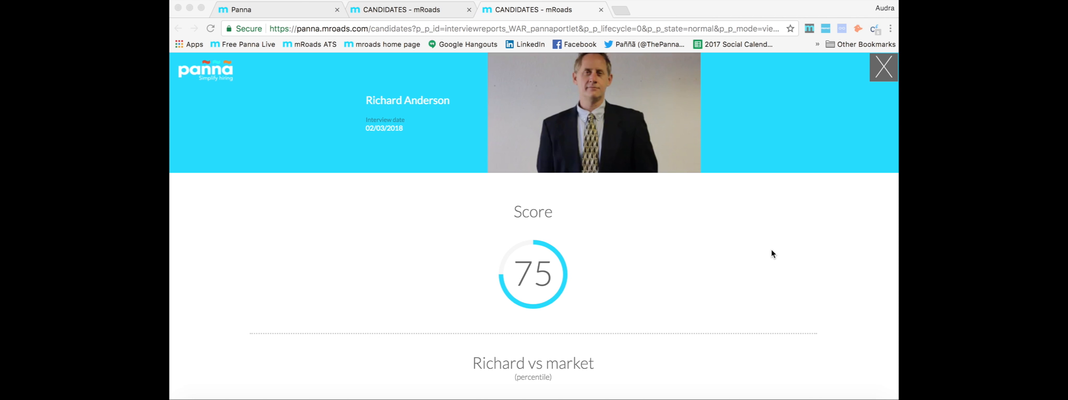
Step: Scroll the candidate report from the score of 75 down to the programming question
{"action": "scroll", "scroll_direction": "down", "scroll_amount": 3}
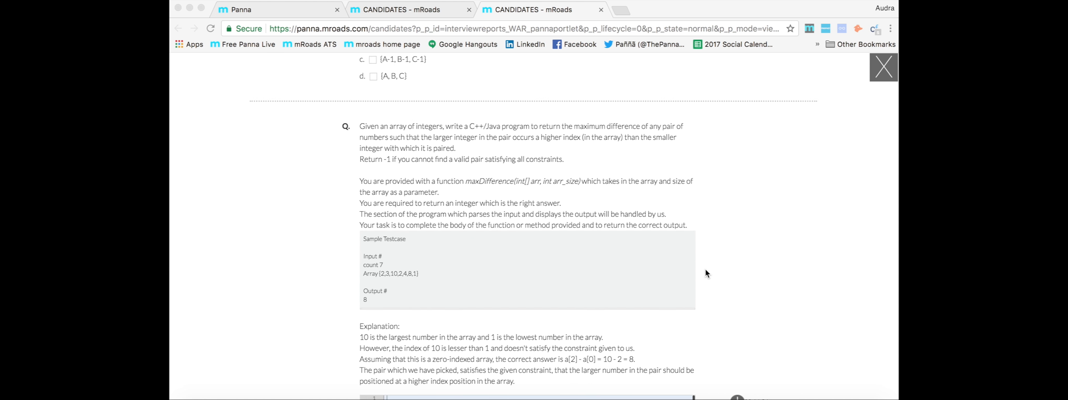
{"action": "scroll", "scroll_direction": "down", "scroll_amount": 3}
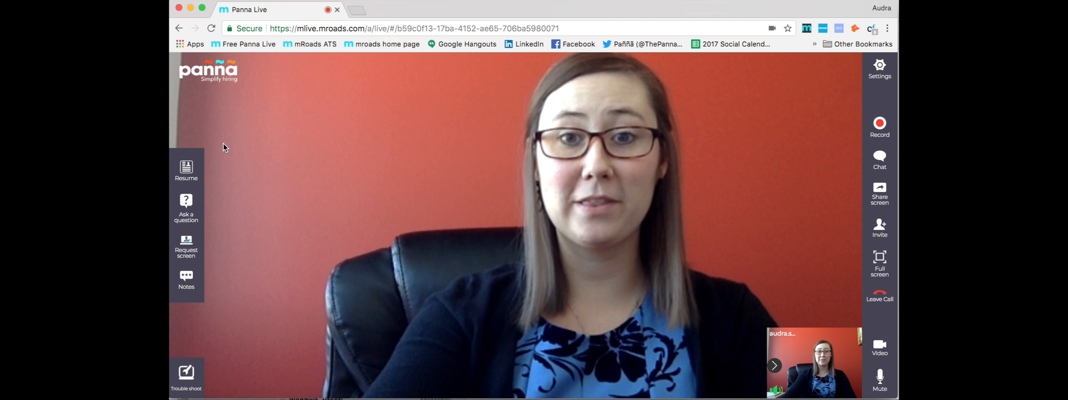
{"action": "mouse_move", "coordinate": [186, 169]}
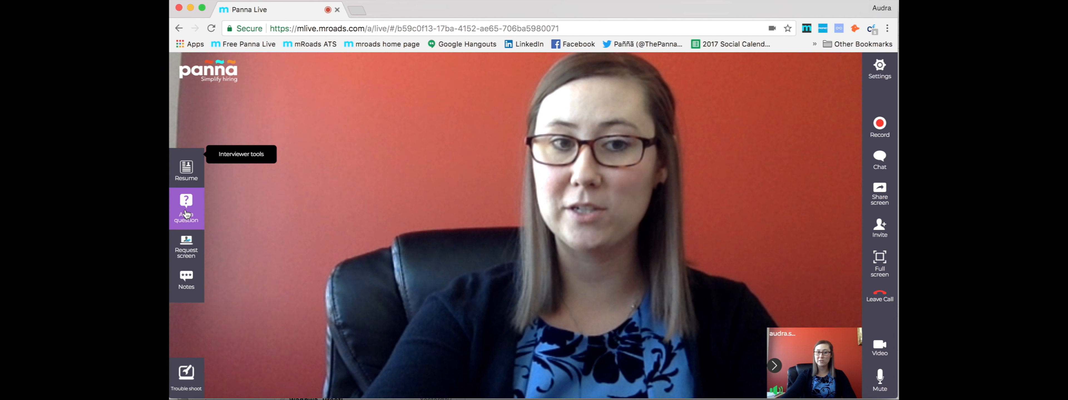
Step: Join the Panna Live call showing the interviewer tools sidebar
{"action": "left_click", "coordinate": [186, 279]}
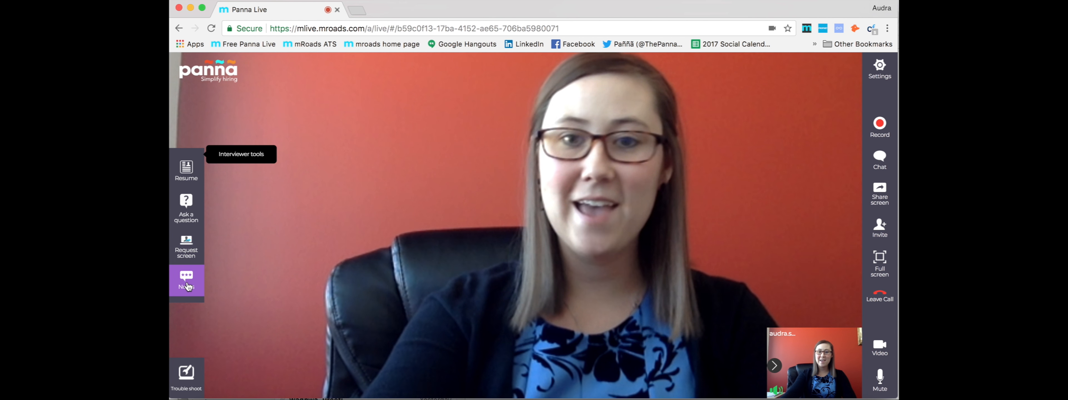